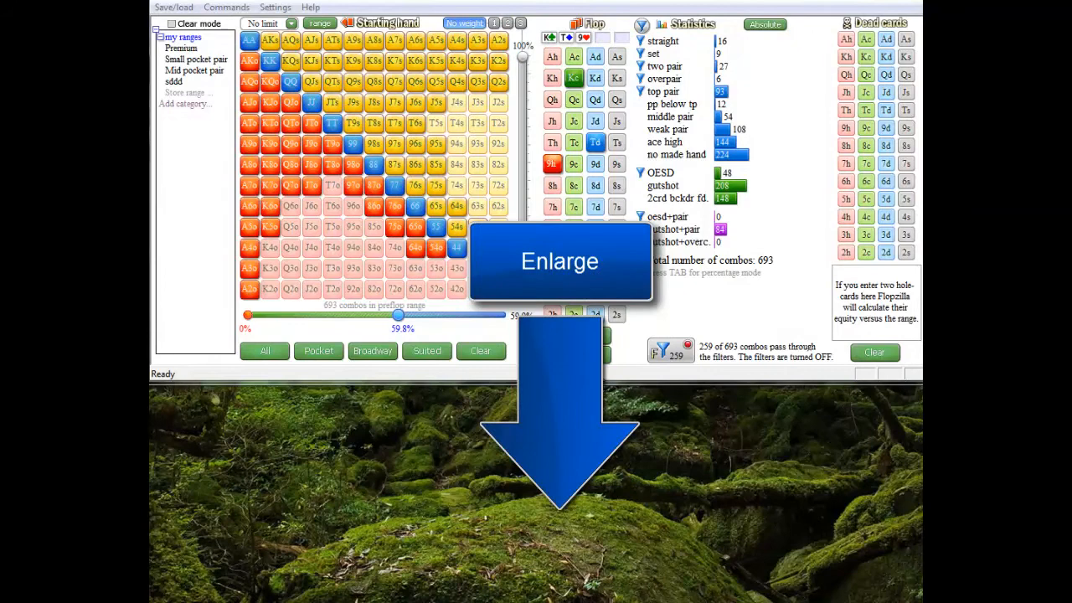
- Enlarge the window so the overlap matrix appears below the 693-combo range and K♣ T♠ 9♥ flop
{"action": "left_click", "coordinate": [560, 262]}
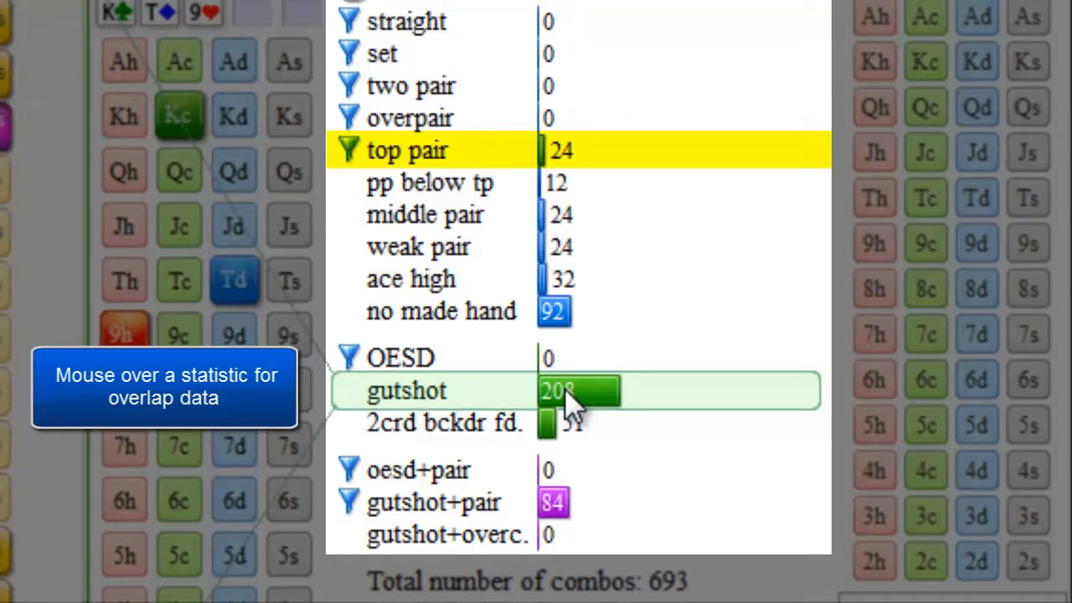
{"action": "mouse_move", "coordinate": [425, 214]}
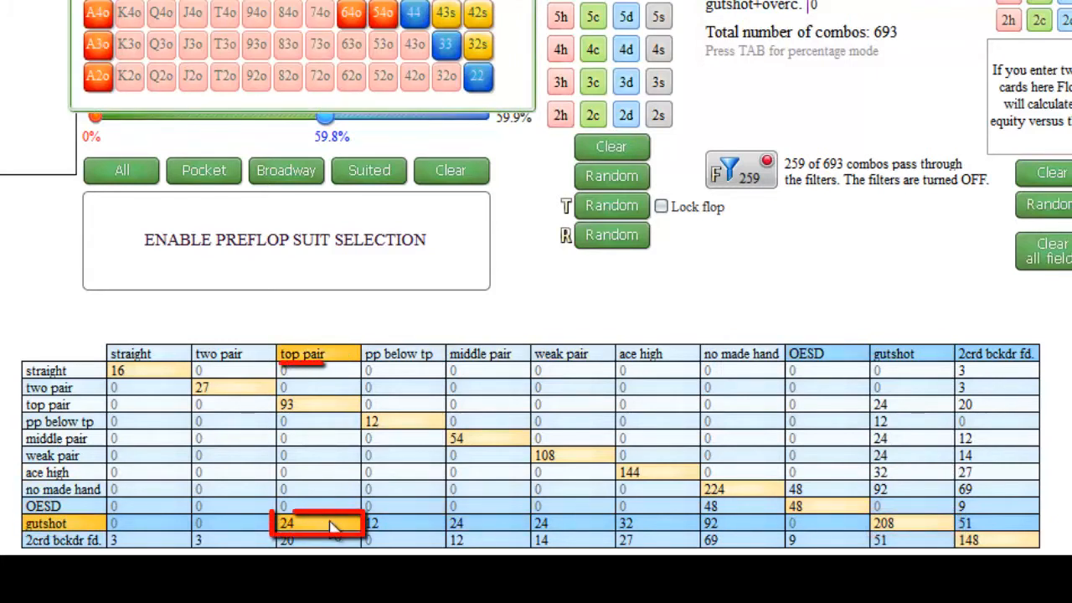
{"action": "left_click", "coordinate": [488, 523]}
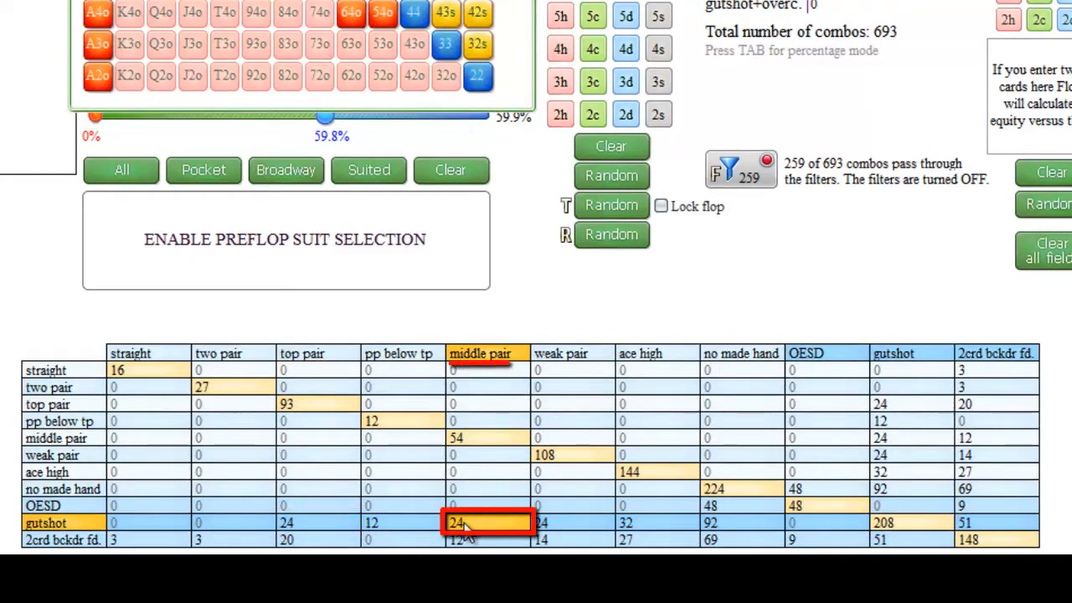
{"action": "left_click", "coordinate": [656, 523]}
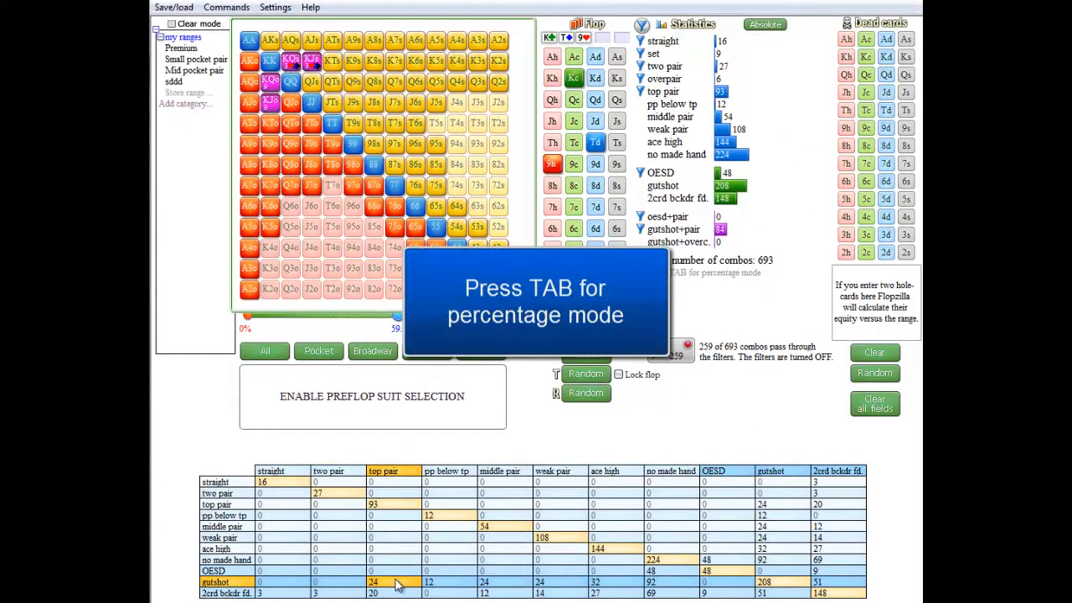
{"action": "key", "text": "Tab"}
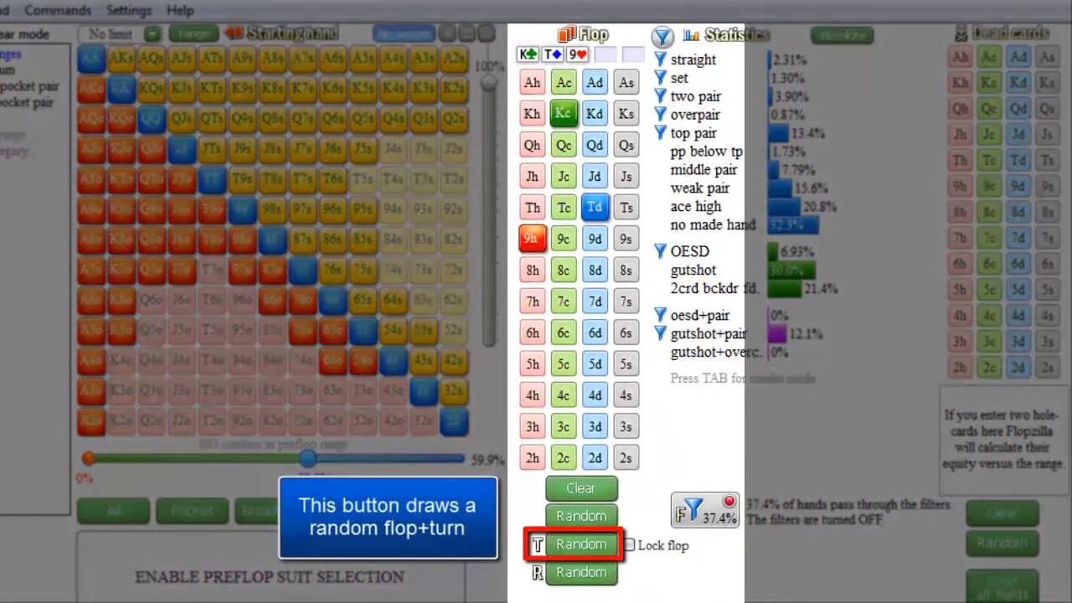
- Deal several random flop+turn boards, then random flop+turn+river runouts, and enable Lock flop
{"action": "left_click", "coordinate": [580, 545]}
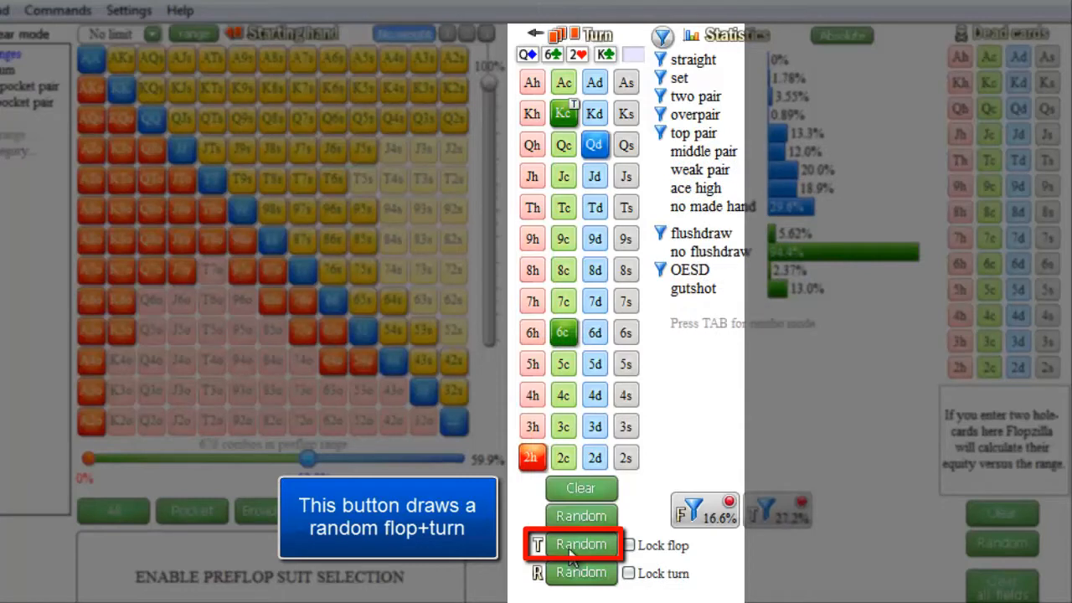
{"action": "left_click", "coordinate": [580, 544]}
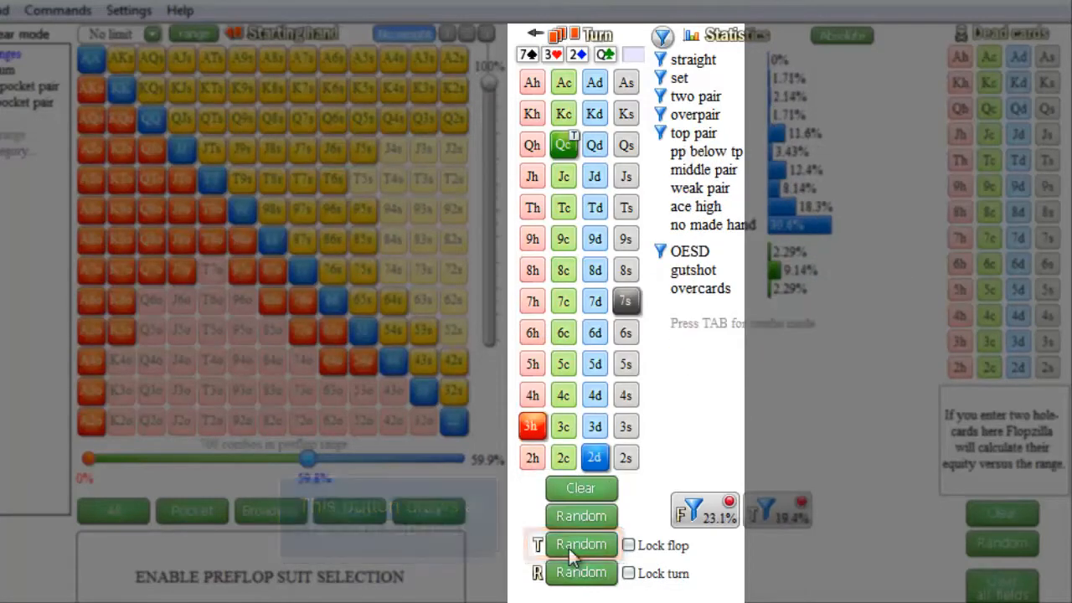
{"action": "left_click", "coordinate": [580, 573]}
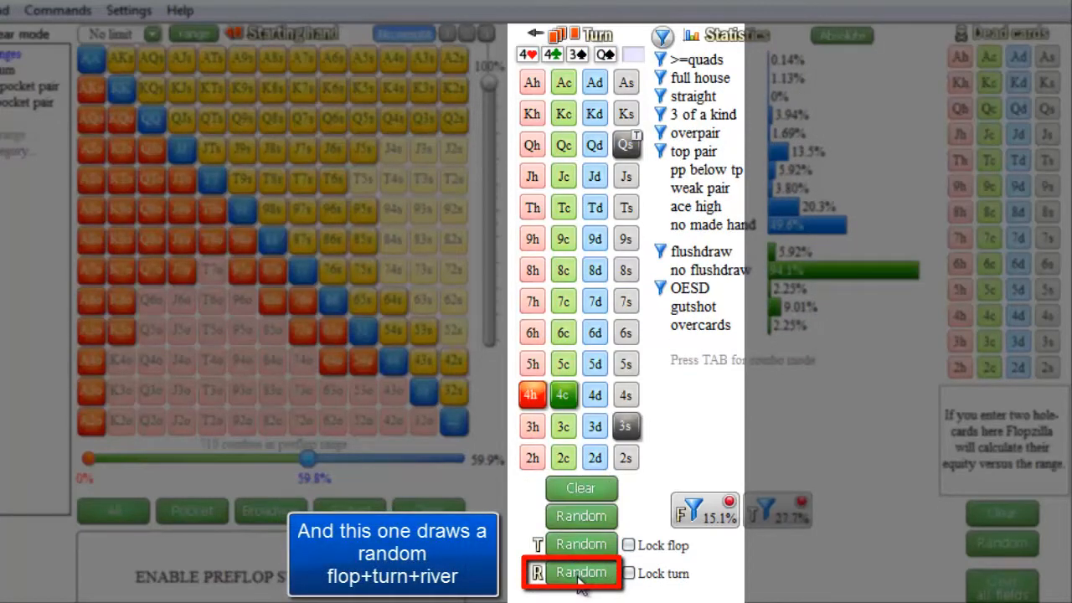
{"action": "left_click", "coordinate": [579, 573]}
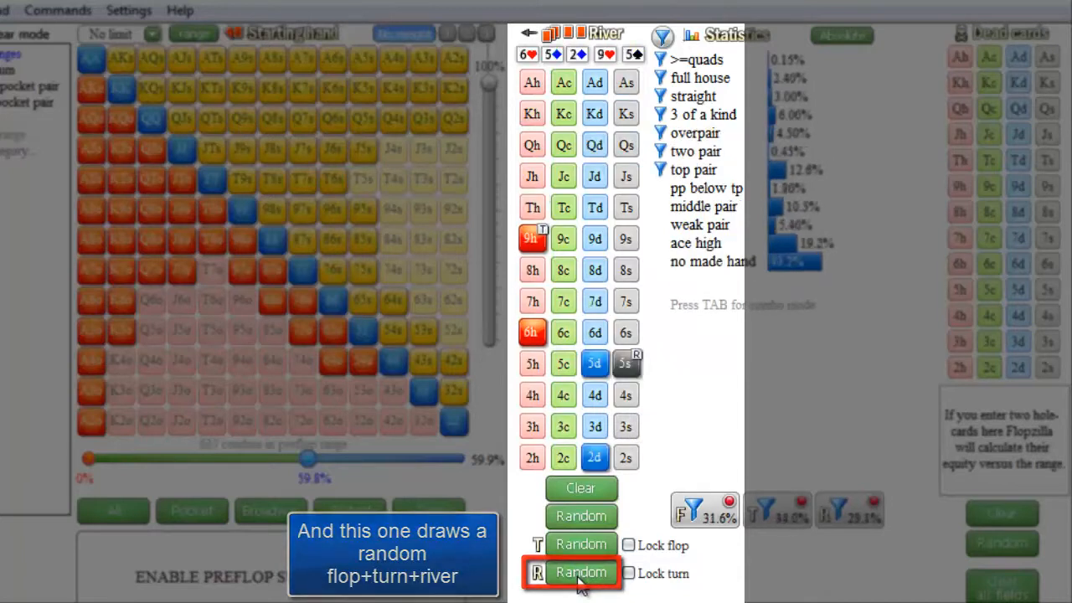
{"action": "left_click", "coordinate": [580, 573]}
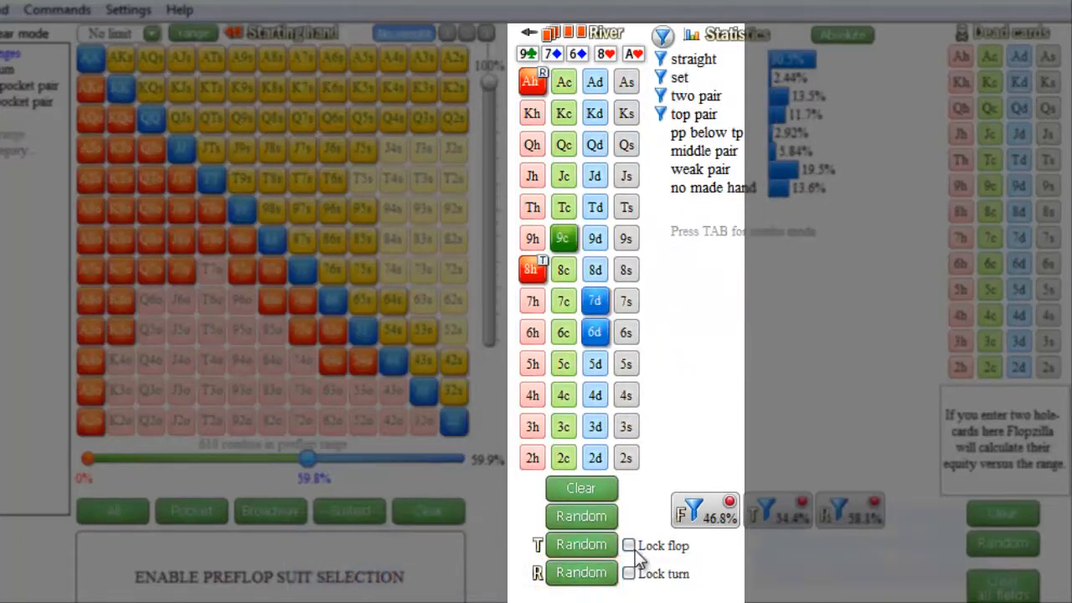
{"action": "left_click", "coordinate": [630, 546]}
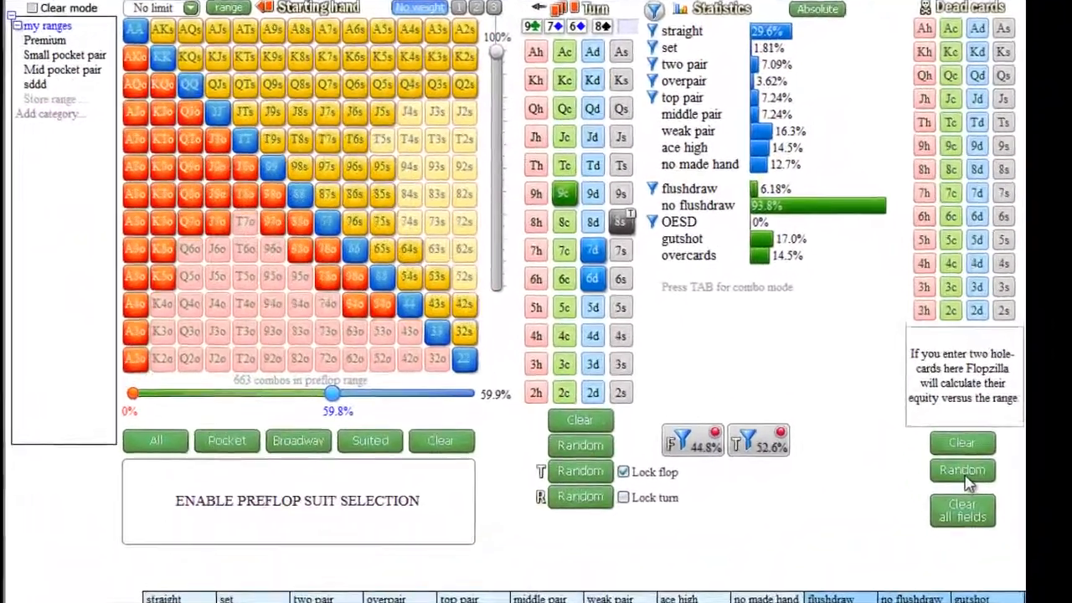
- Draw several random two-card dead hands for equity, then clear all fields to empty
{"action": "left_click", "coordinate": [961, 470]}
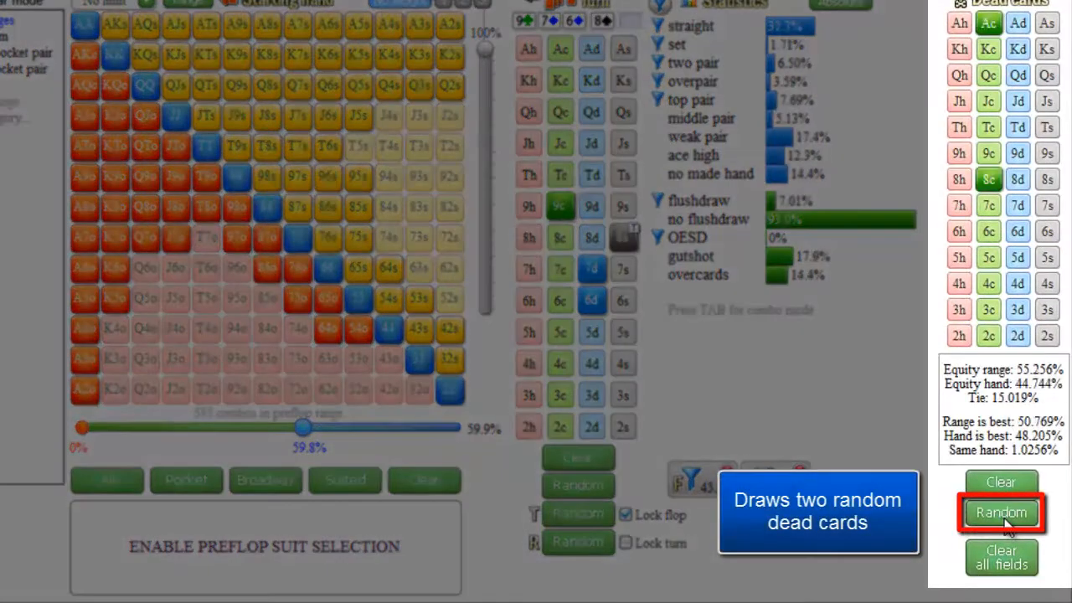
{"action": "left_click", "coordinate": [1002, 513]}
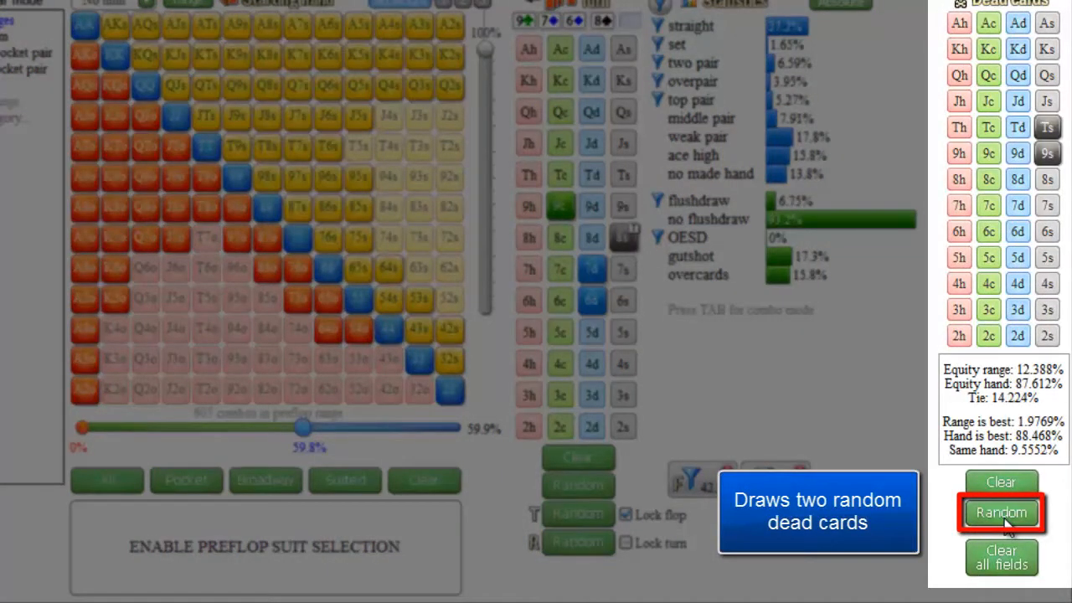
{"action": "left_click", "coordinate": [1002, 513]}
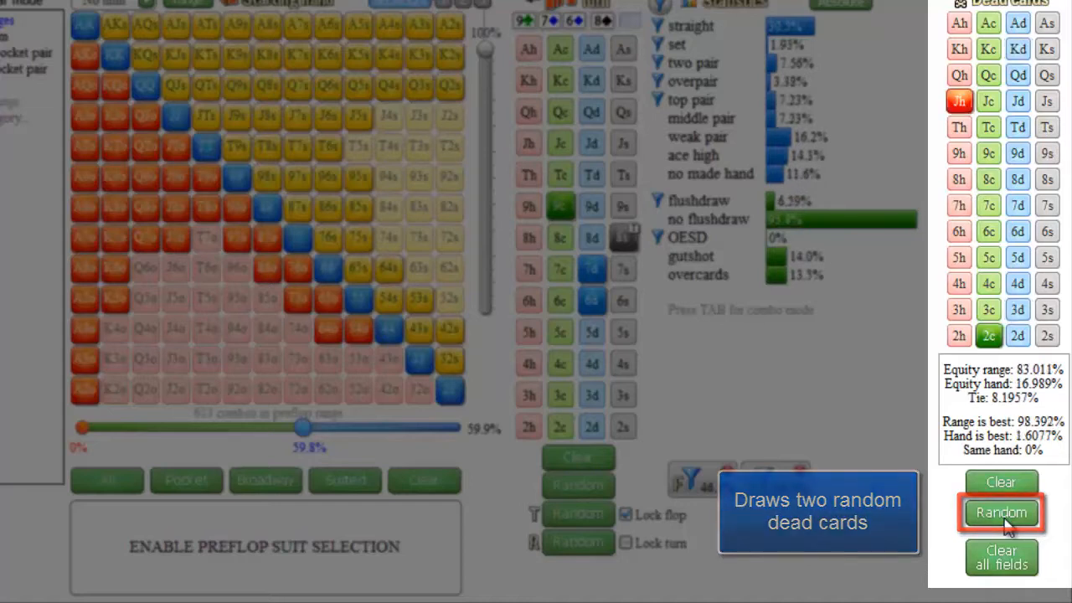
{"action": "left_click", "coordinate": [1001, 512]}
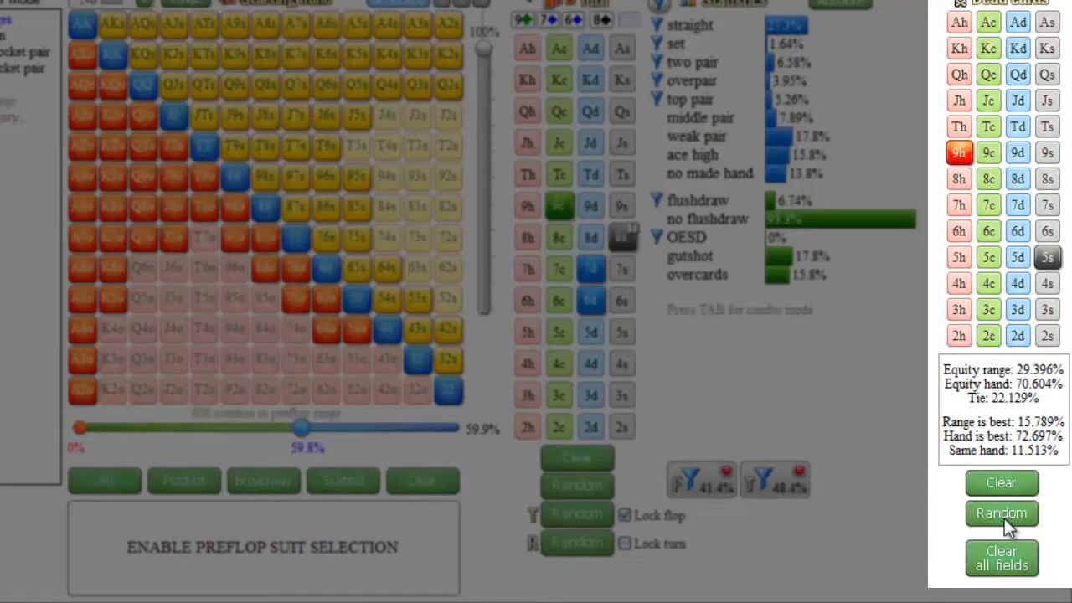
{"action": "mouse_move", "coordinate": [1002, 558]}
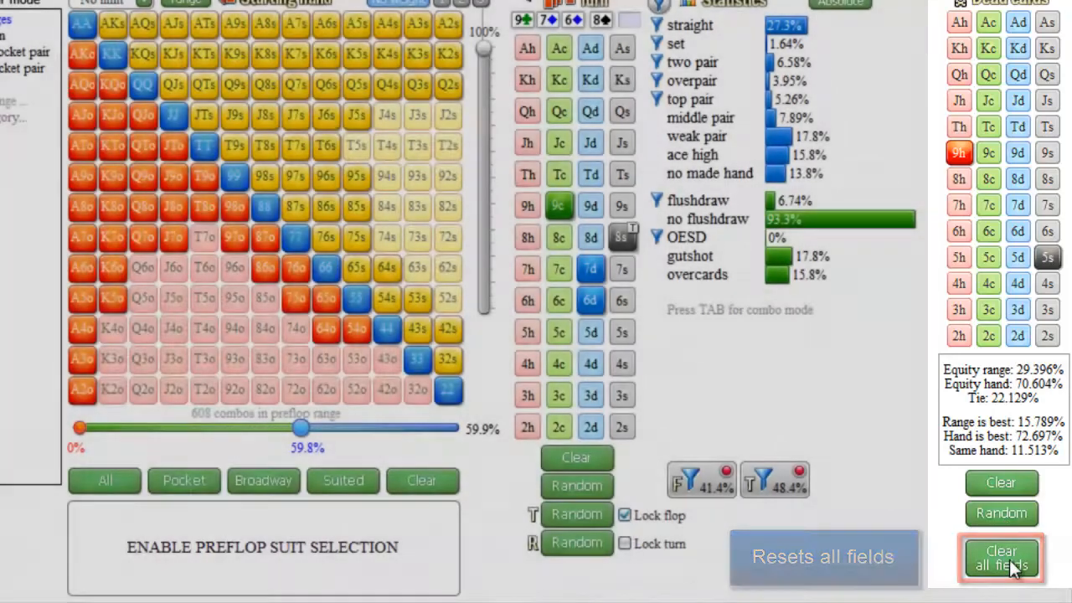
{"action": "left_click", "coordinate": [1002, 556]}
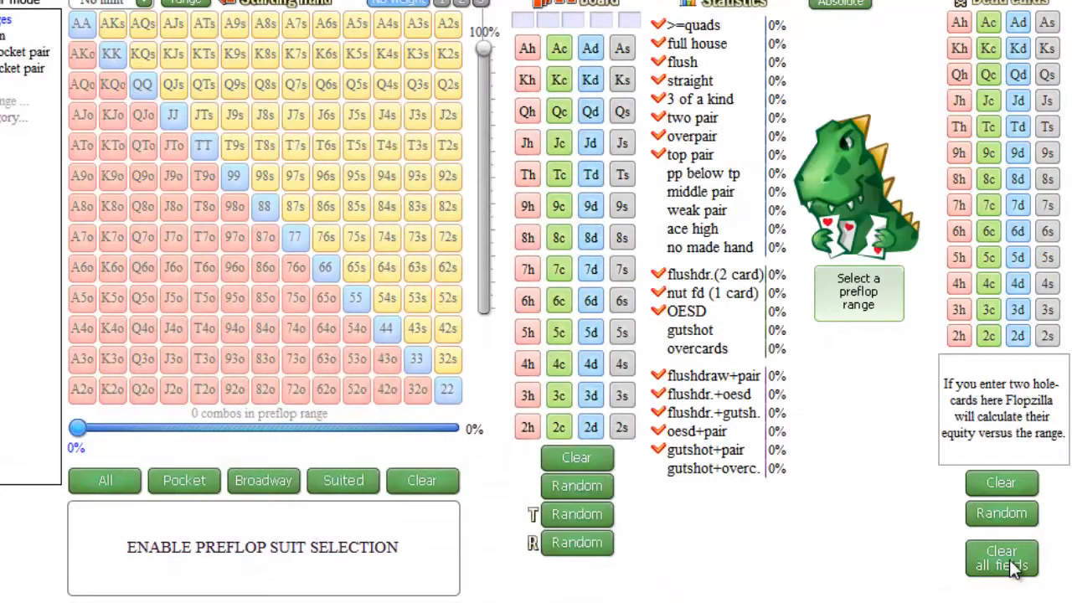